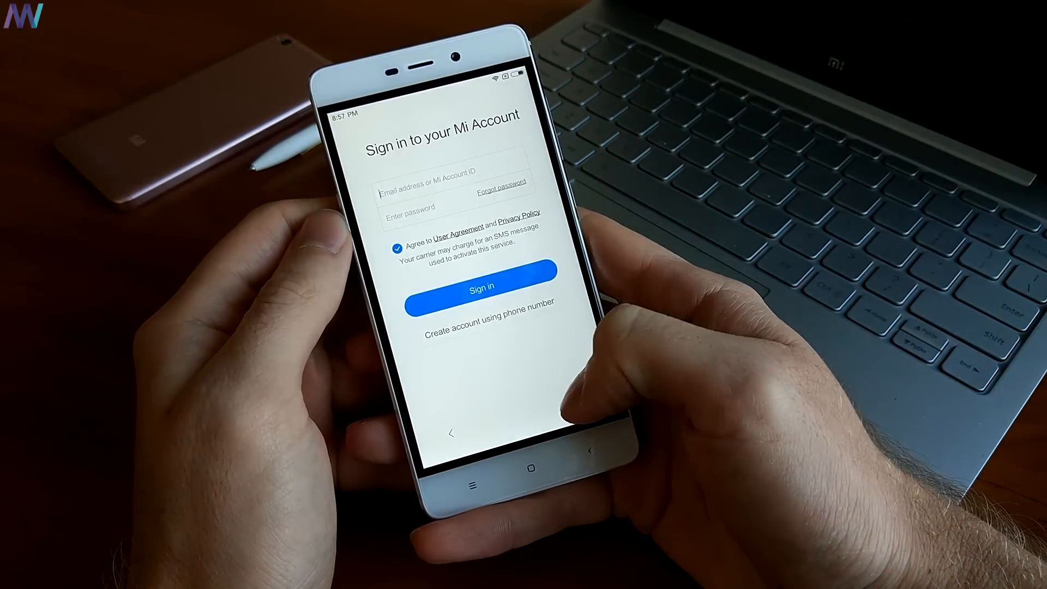
Skip Mi Account sign-in, keep the default theme, then launch the App Store from the home screen.
click(481, 287)
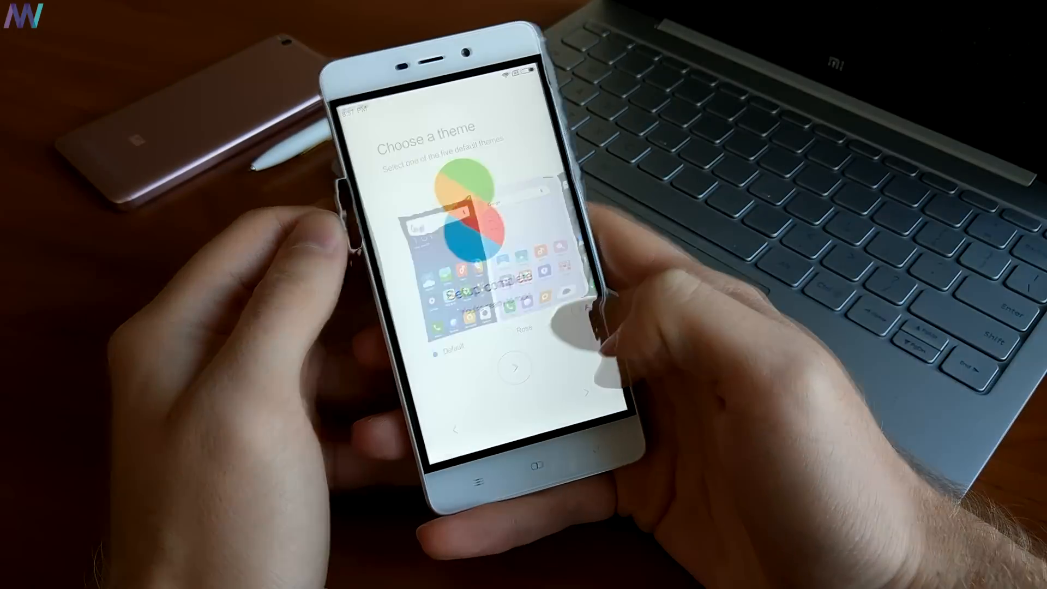
click(517, 367)
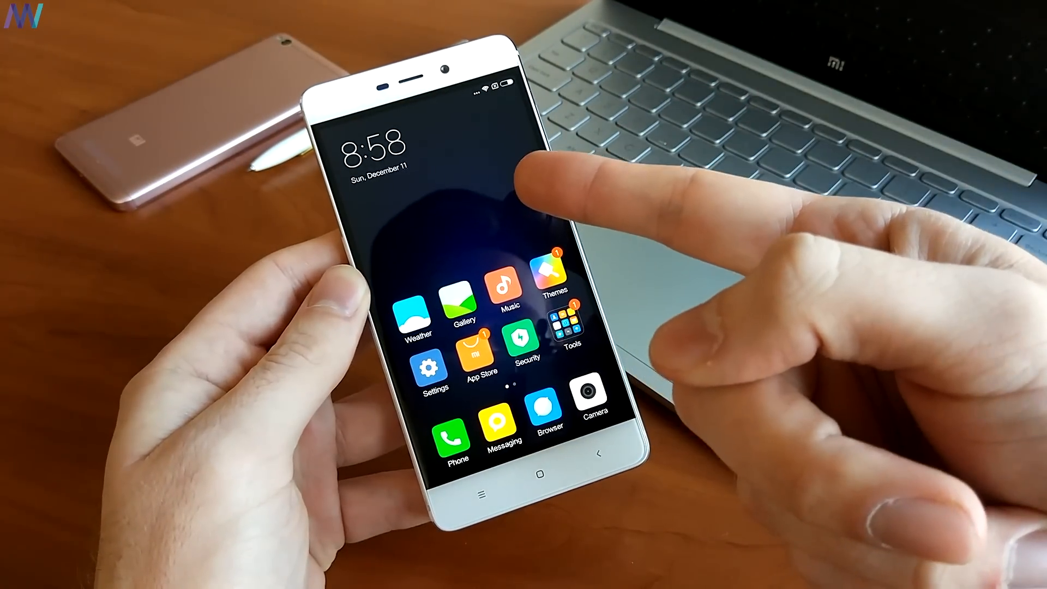
scroll(left, 3)
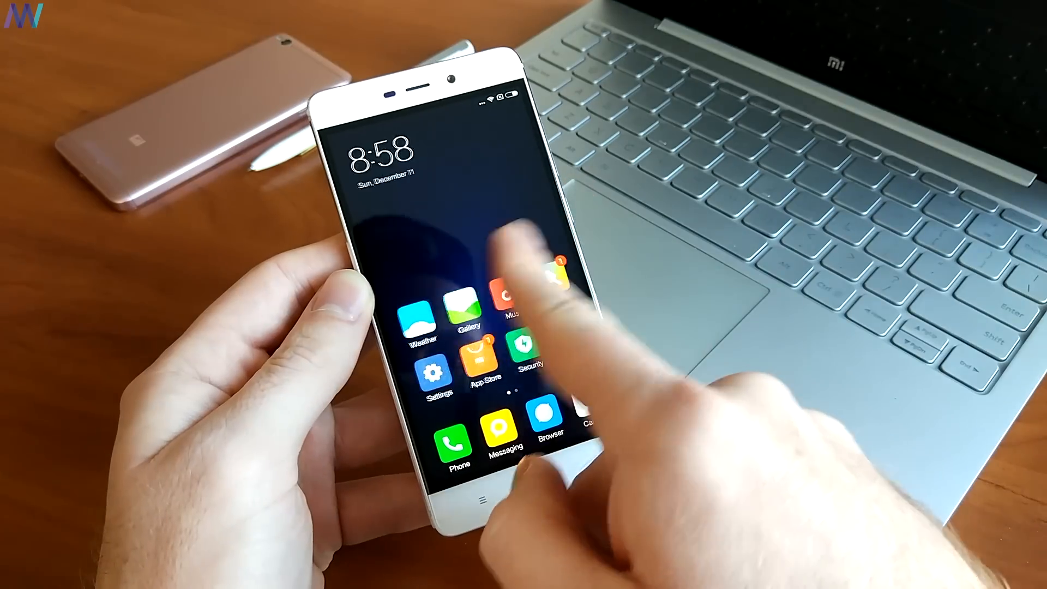
scroll(left, 3)
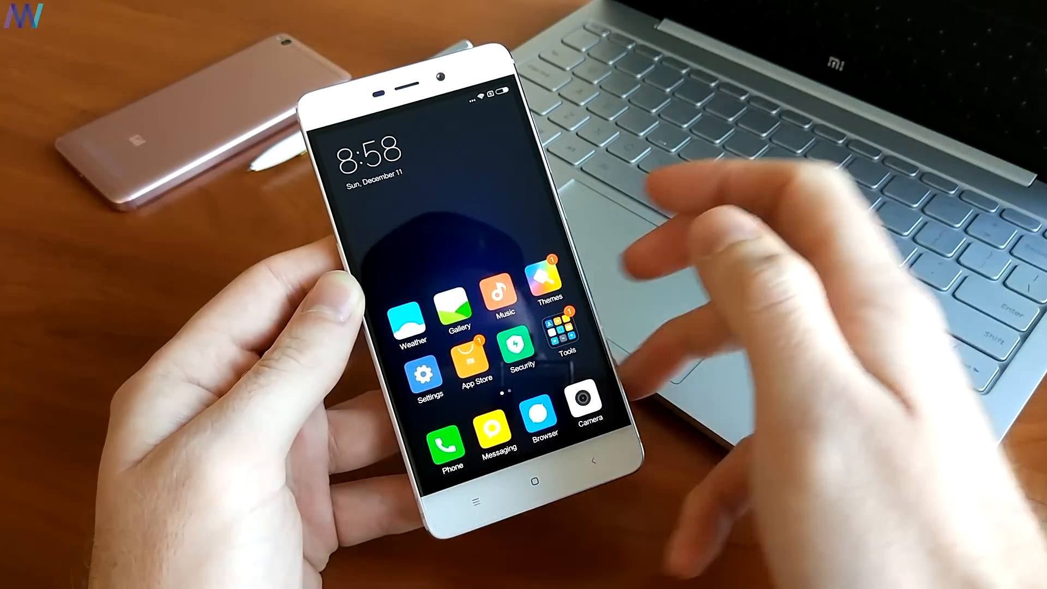
click(471, 371)
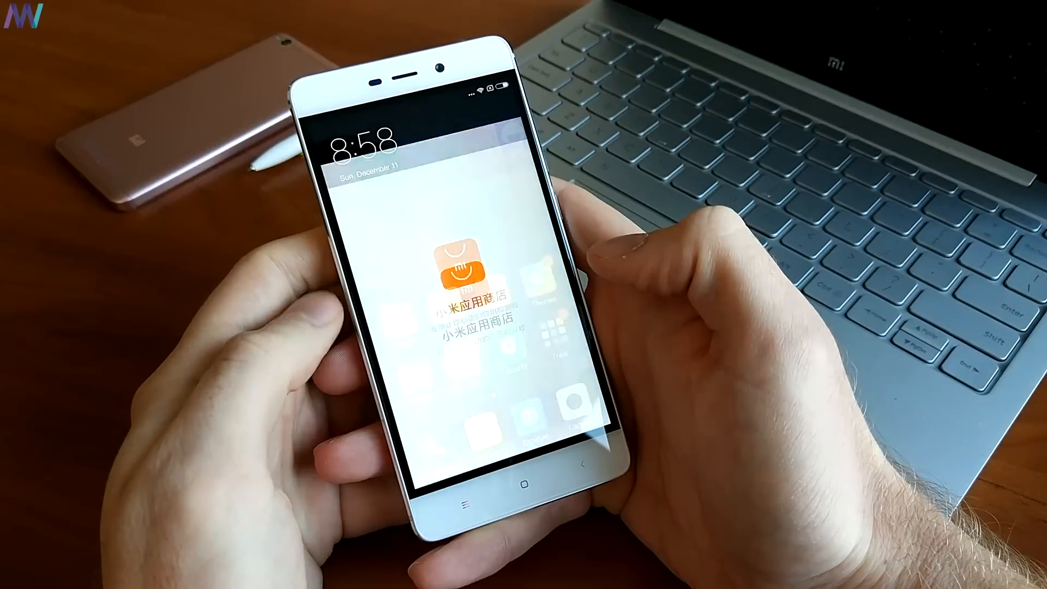
Get the Google Installer from the Mi App Store and bring up its description page.
click(458, 271)
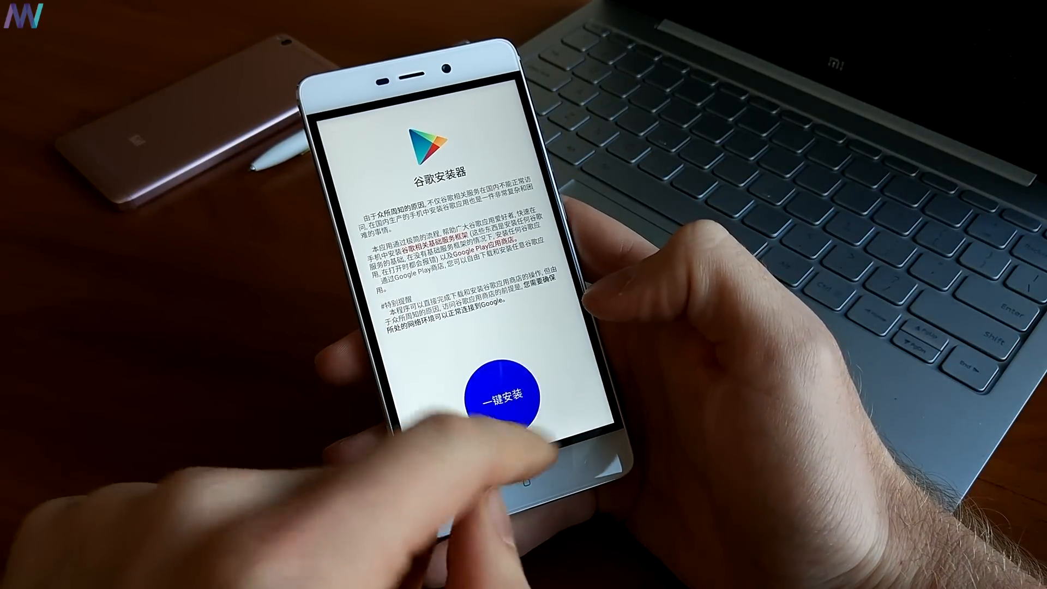
Start the one-click install and allow Unknown sources when the install is blocked.
click(510, 395)
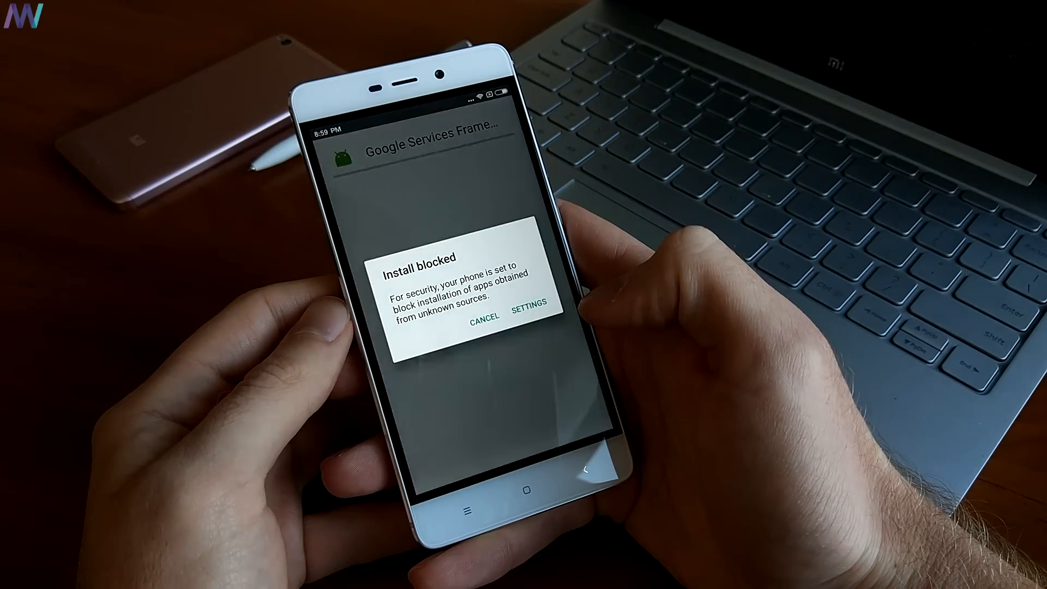
click(528, 317)
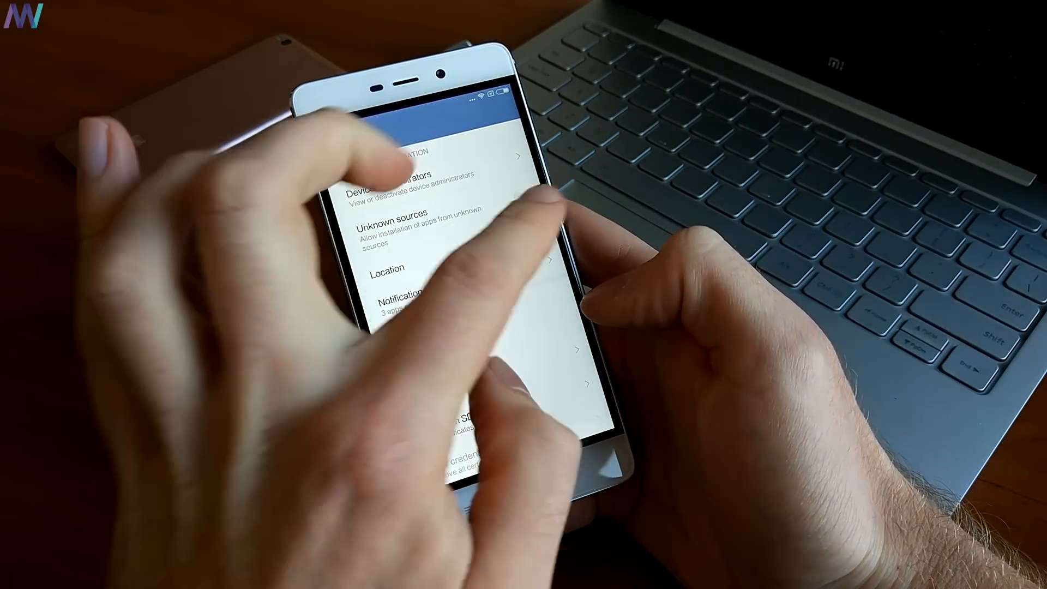
click(400, 221)
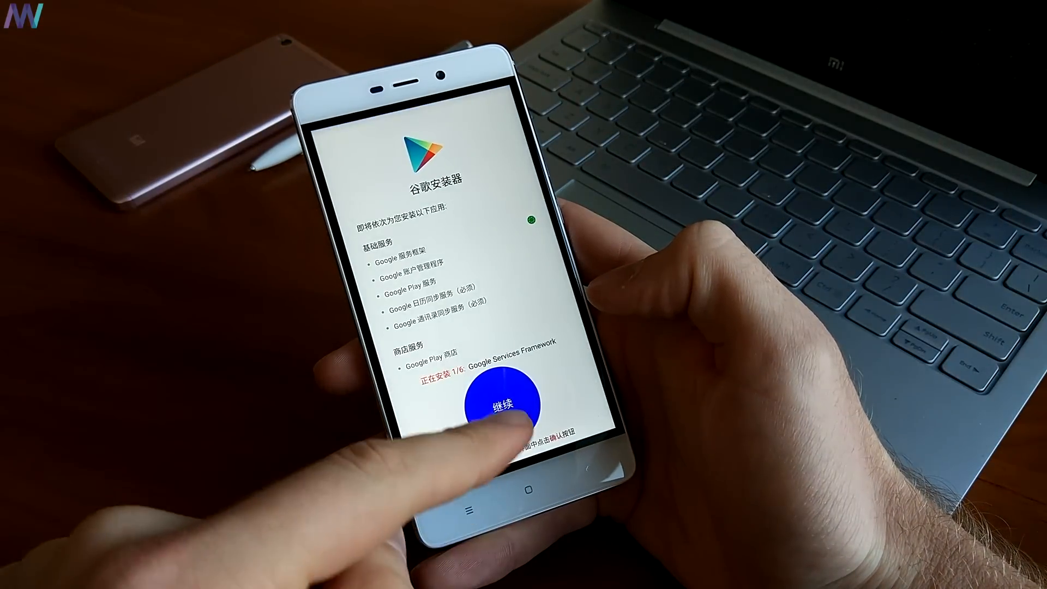
click(497, 404)
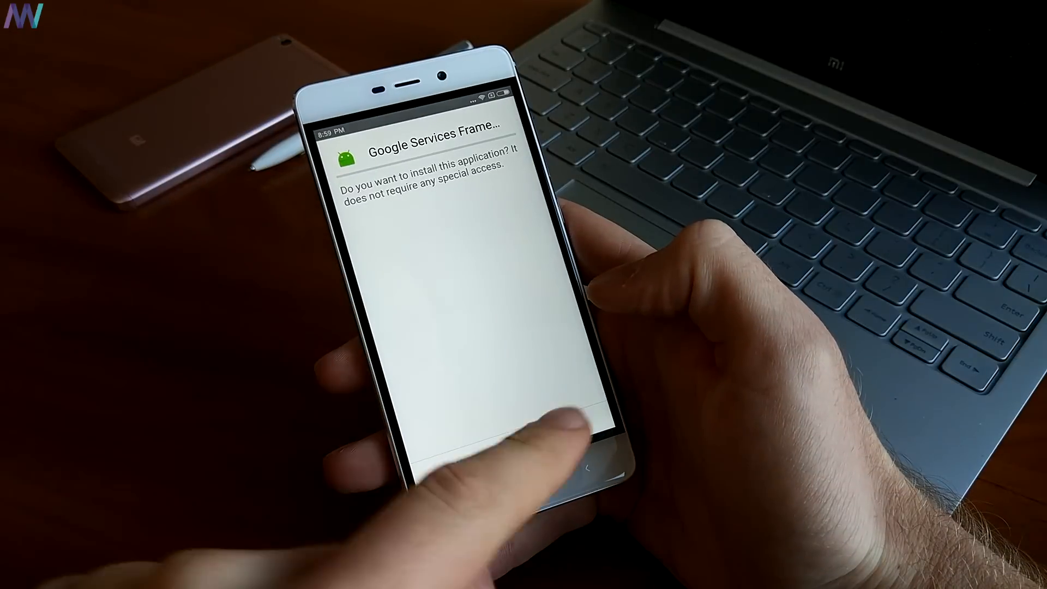
Install Google Services Framework, Google Play services and Google Contacts Sync.
click(507, 434)
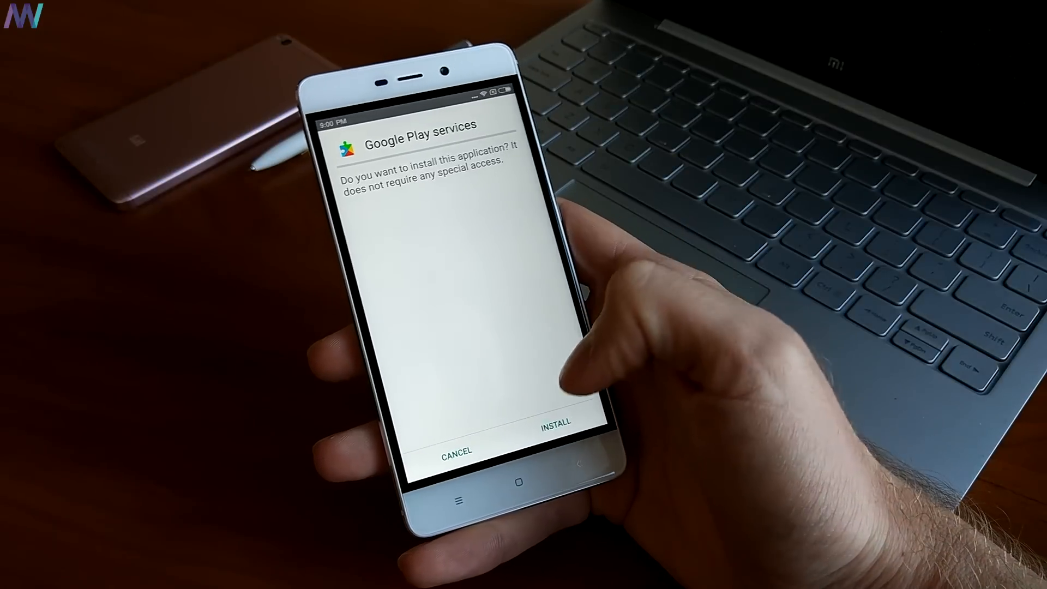
click(554, 421)
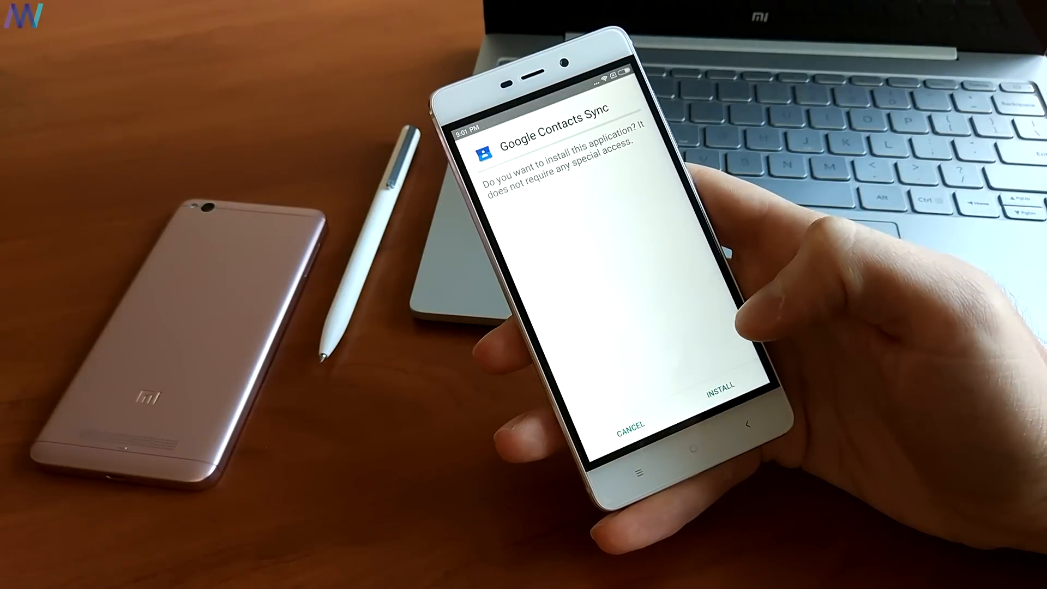
click(718, 389)
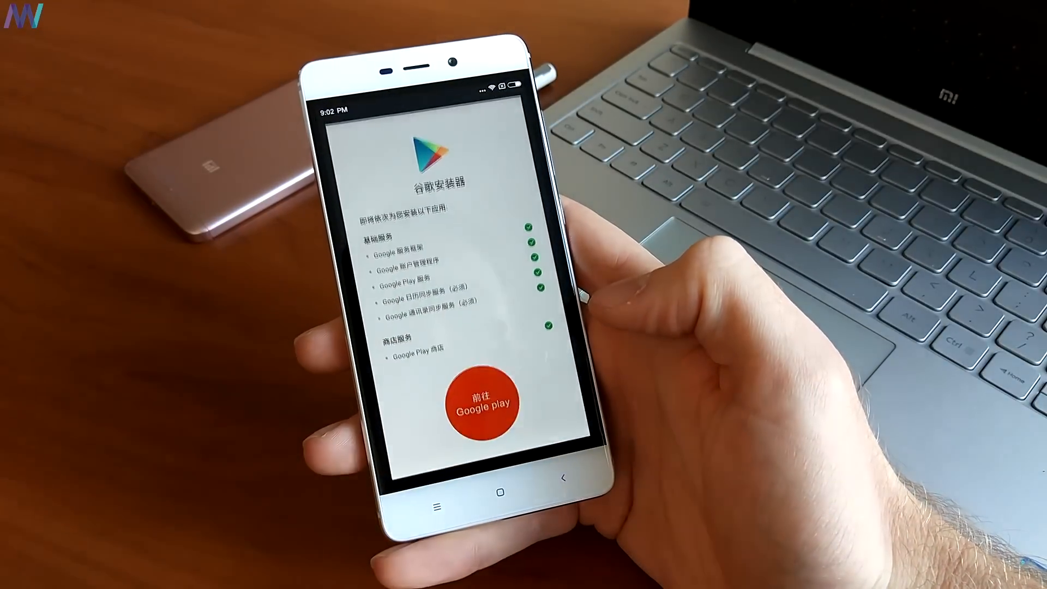
Go to Google Play from the installer so the Google account sign-in appears.
click(483, 402)
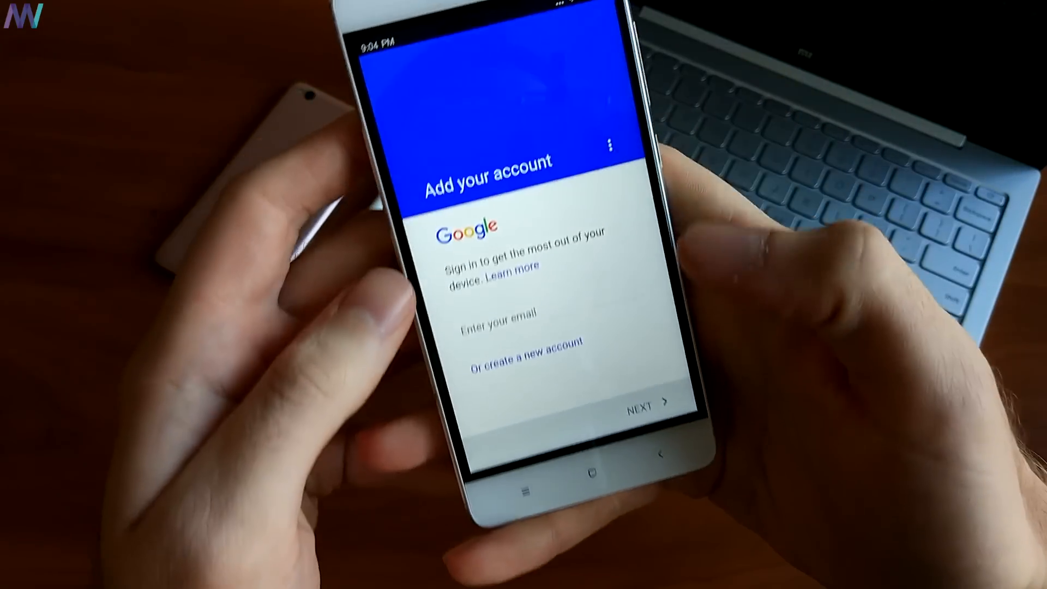
Sign in with the Google account email starting 'mart' and confirm the Account Added message.
click(498, 314)
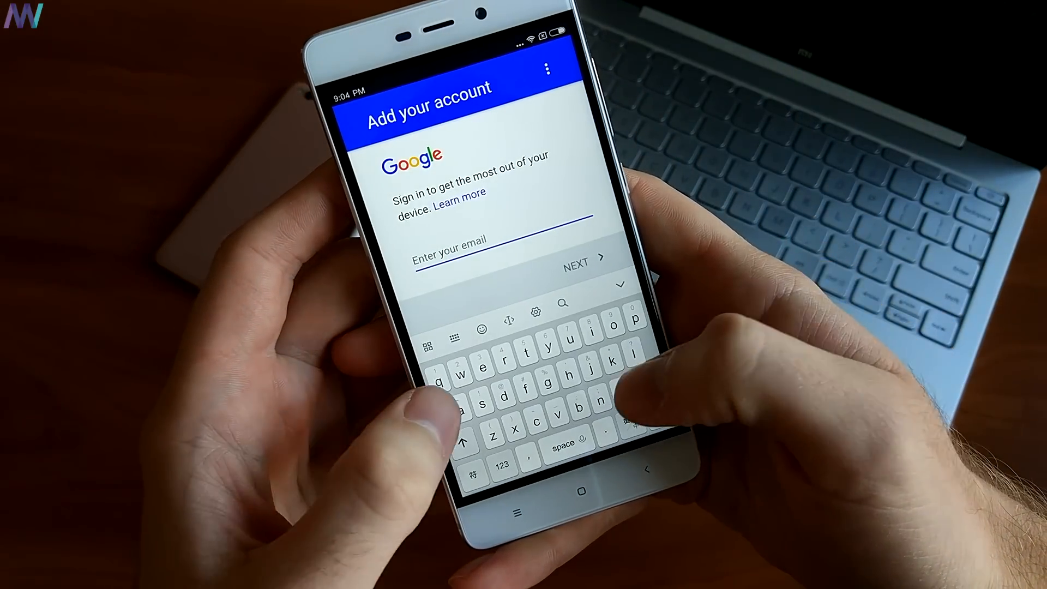
text(mart)
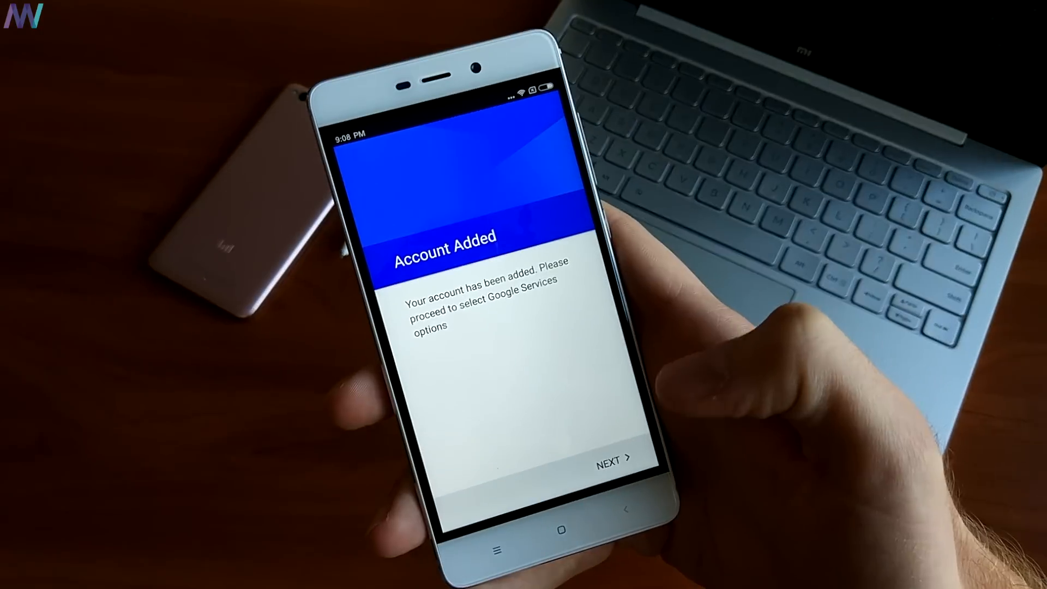
click(612, 459)
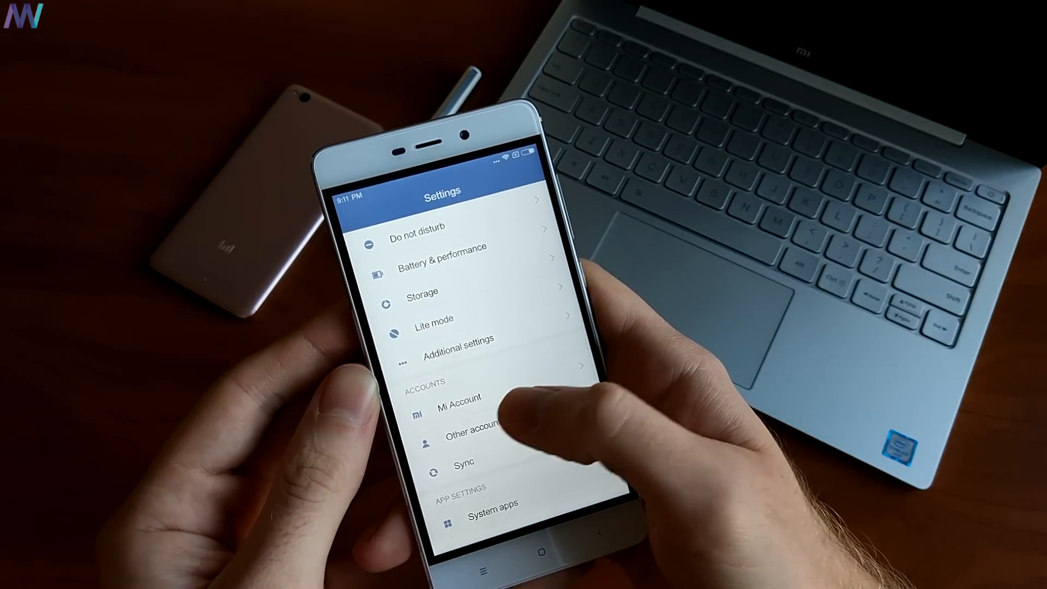
Review the Google account's sync data in Settings, then add a new Google account.
click(464, 462)
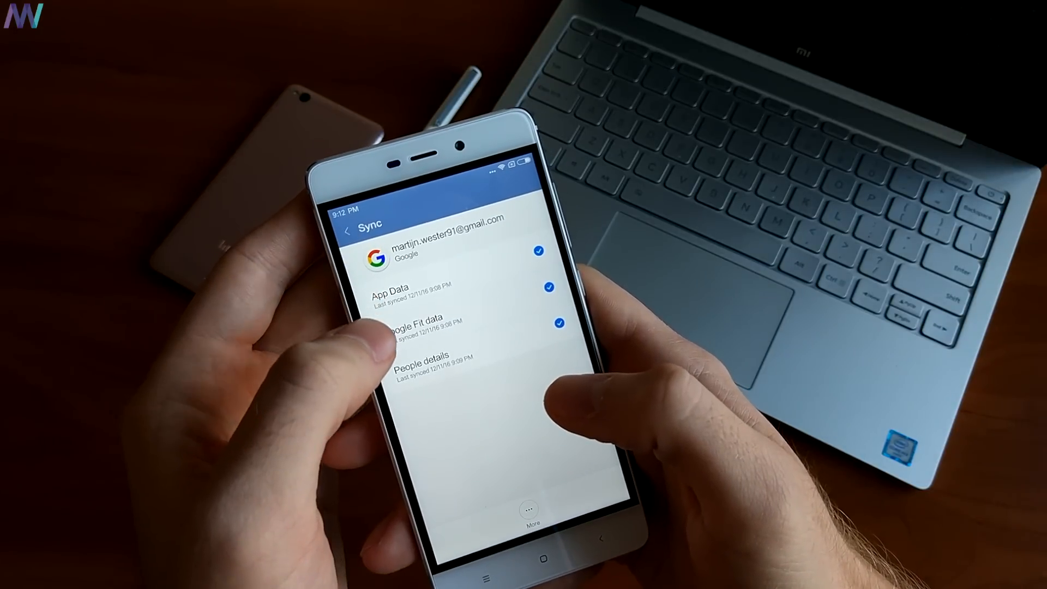
click(528, 509)
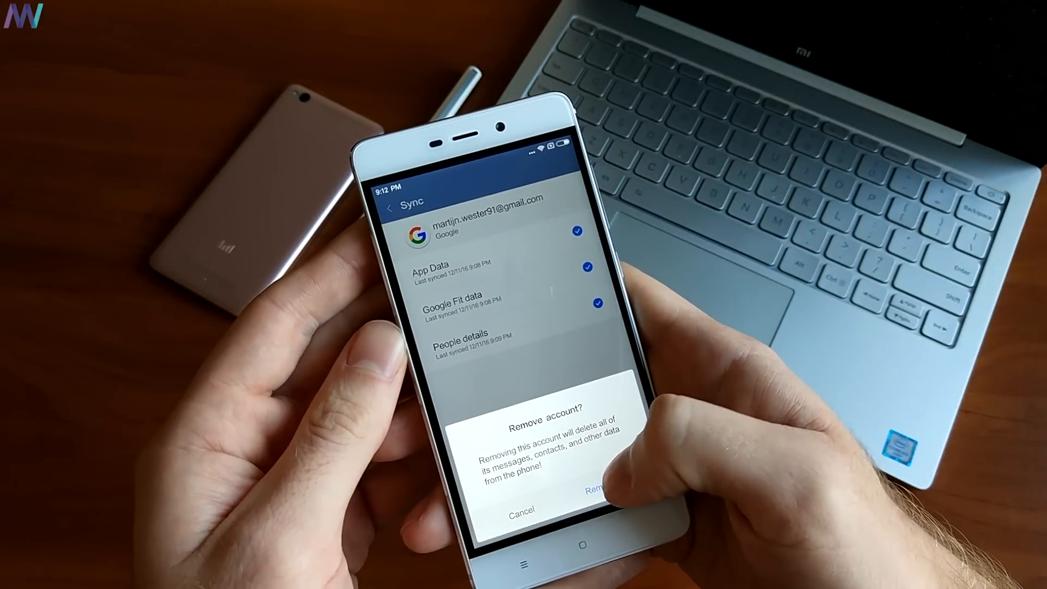
click(593, 485)
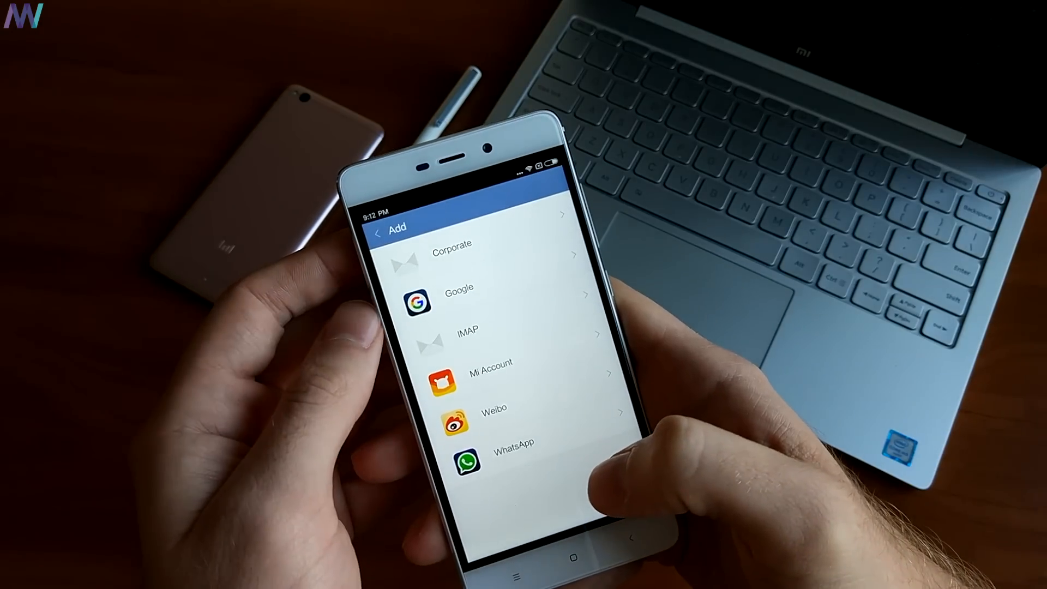
click(459, 287)
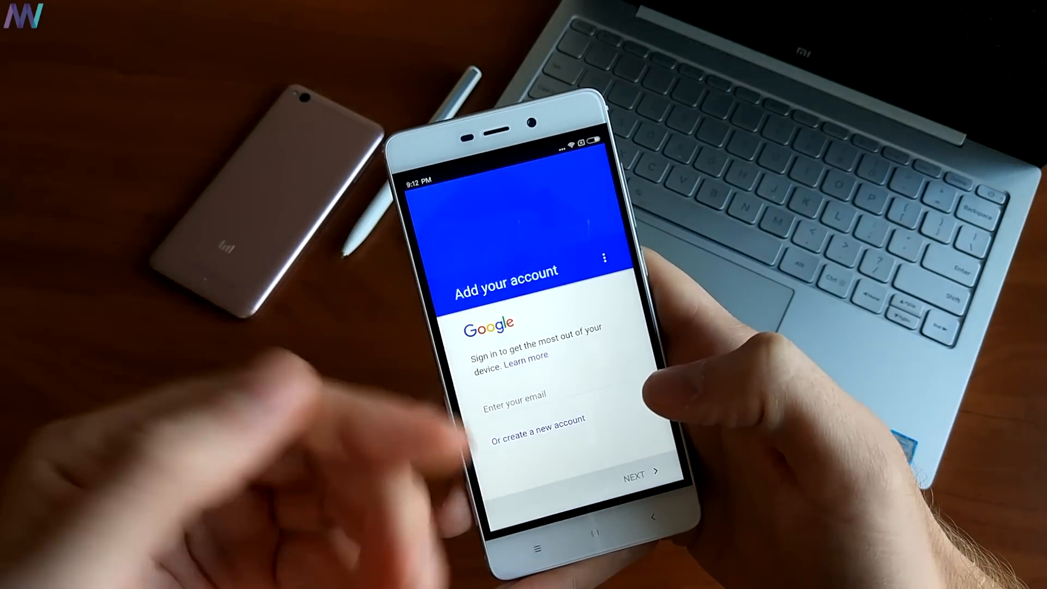